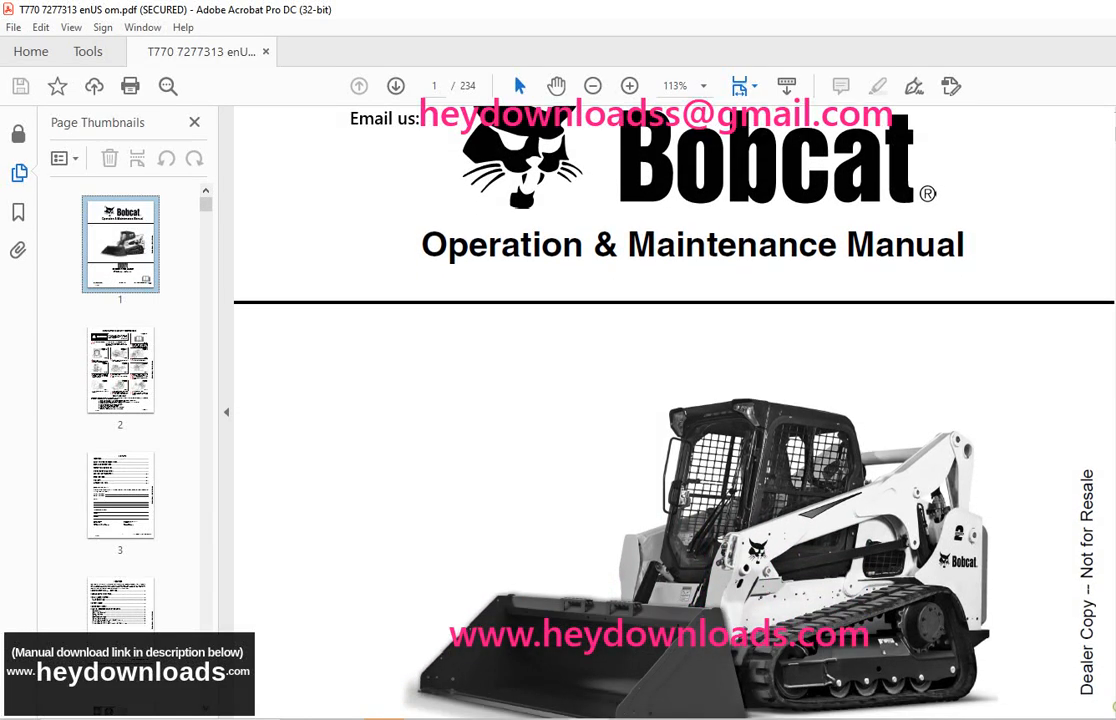
- Scroll the cover page and jump to the manual's contents on page 3
{"action": "scroll", "scroll_direction": "down", "scroll_amount": 3}
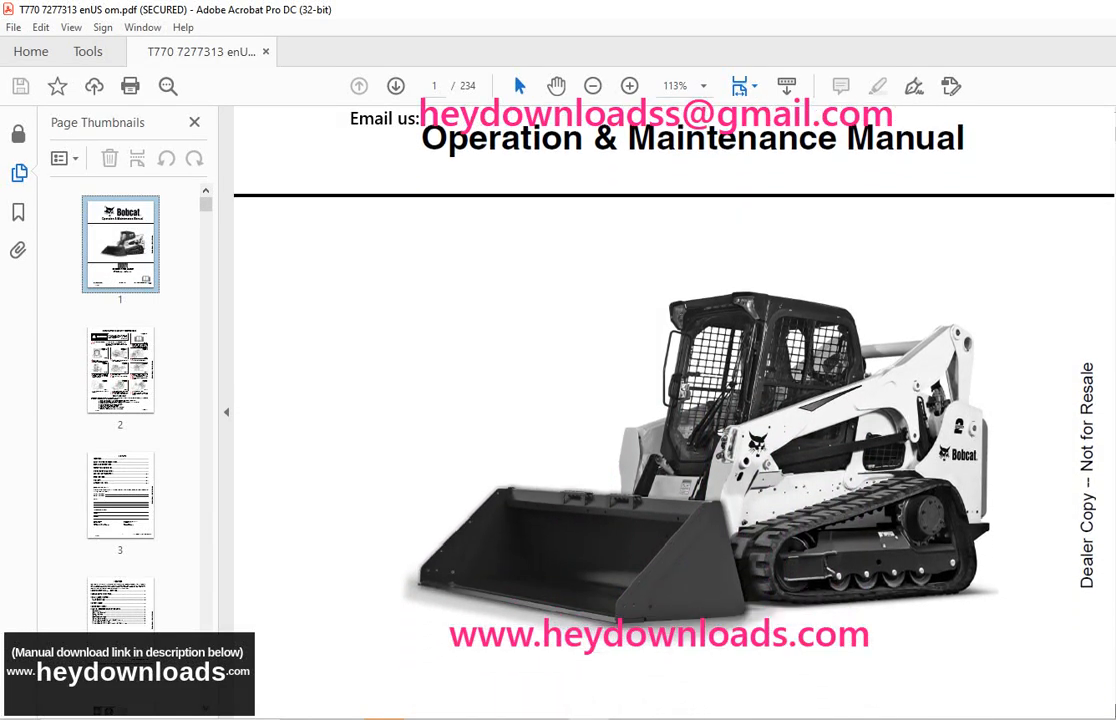
{"action": "scroll", "scroll_direction": "down", "scroll_amount": 3}
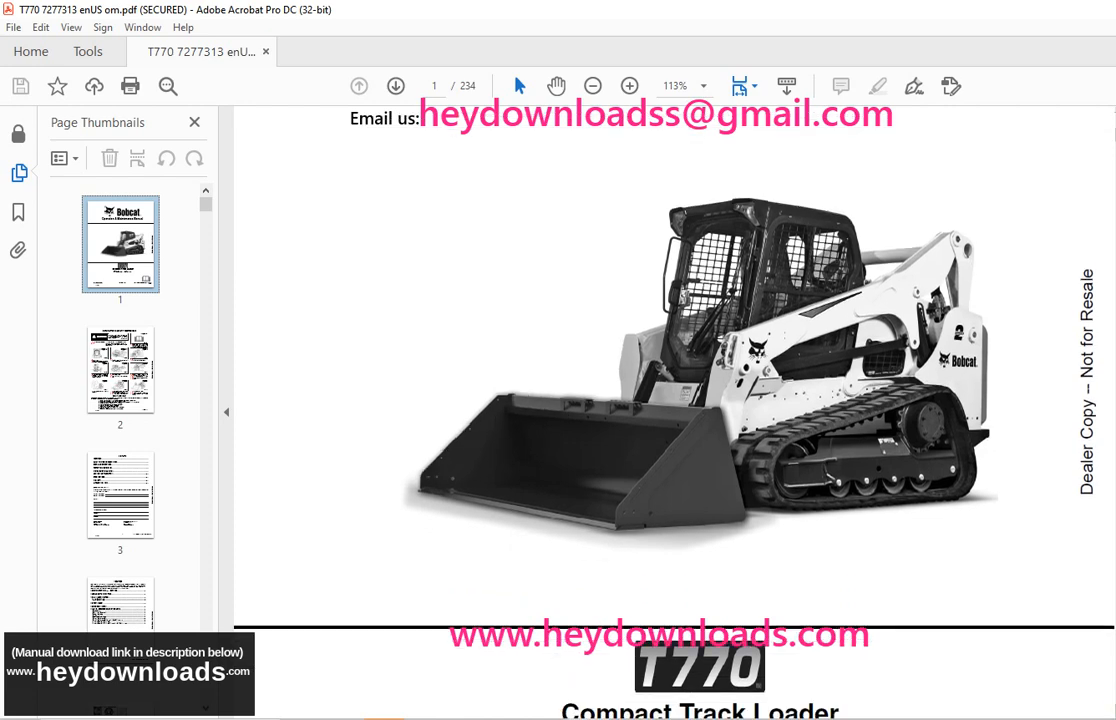
{"action": "scroll", "scroll_direction": "down", "scroll_amount": 3}
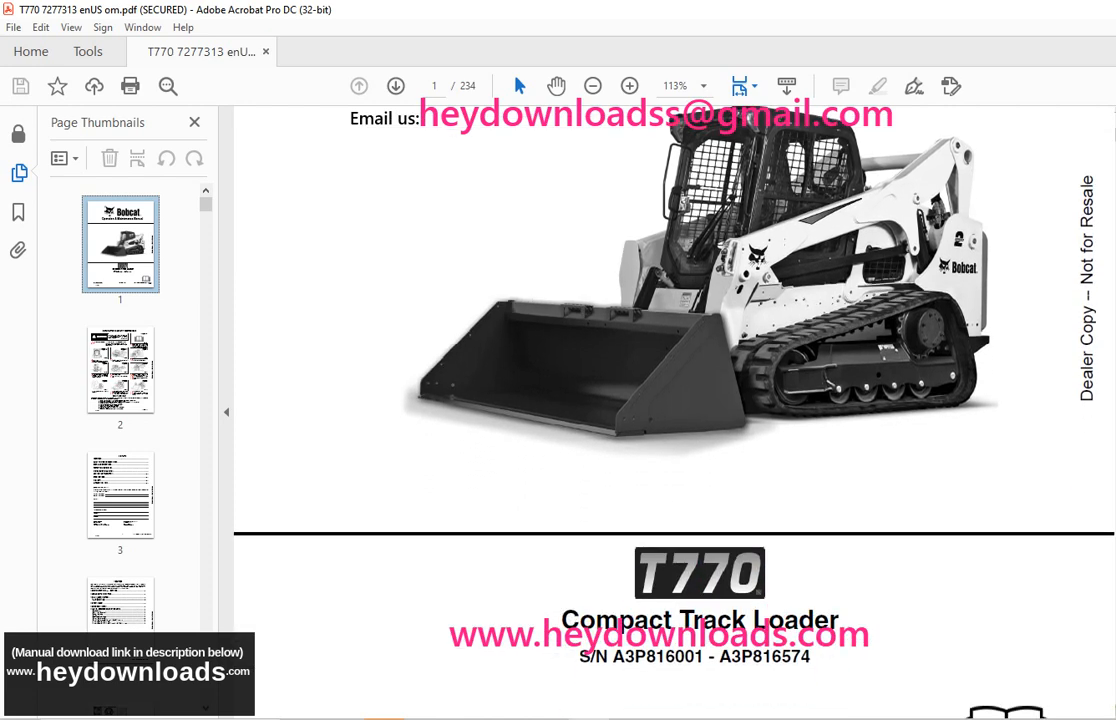
{"action": "left_click", "coordinate": [120, 494]}
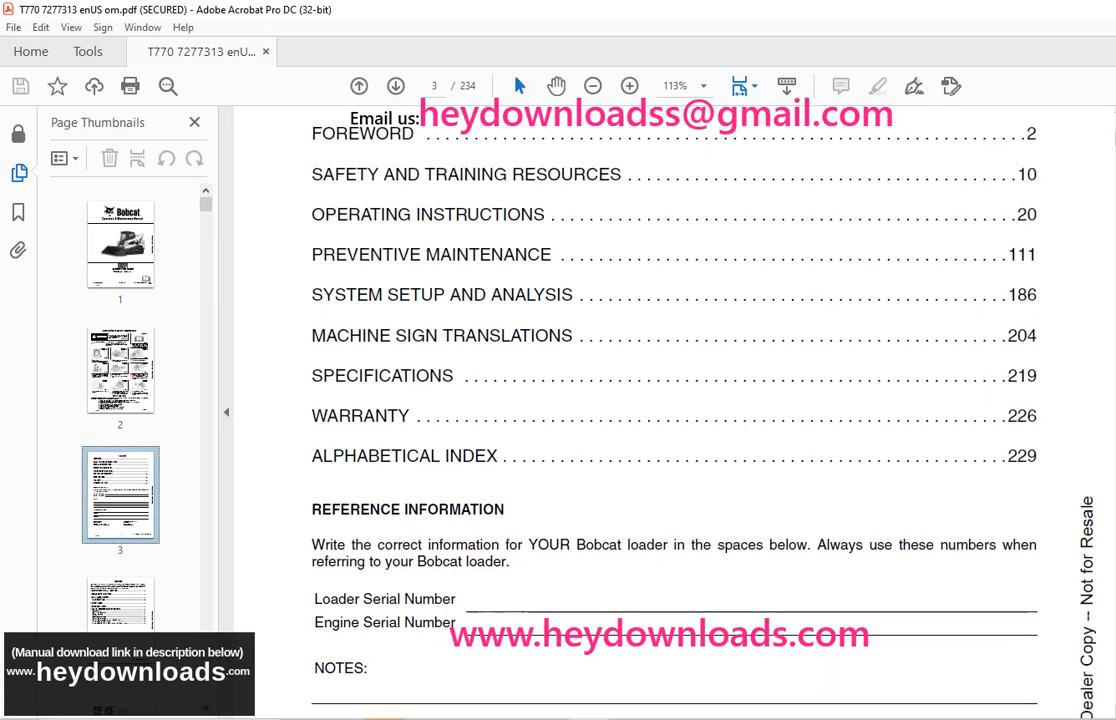
- Scroll down through the contents and the reference information form toward page 7's loader diagram
{"action": "scroll", "scroll_direction": "down", "scroll_amount": 3}
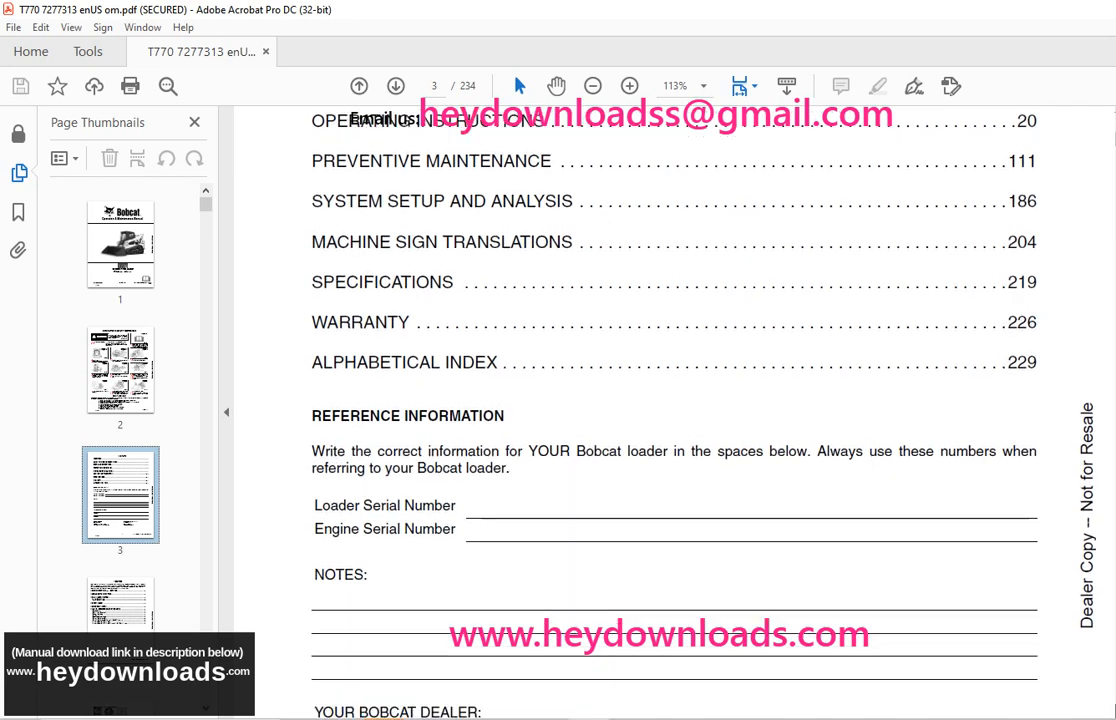
{"action": "scroll", "scroll_direction": "down", "scroll_amount": 3}
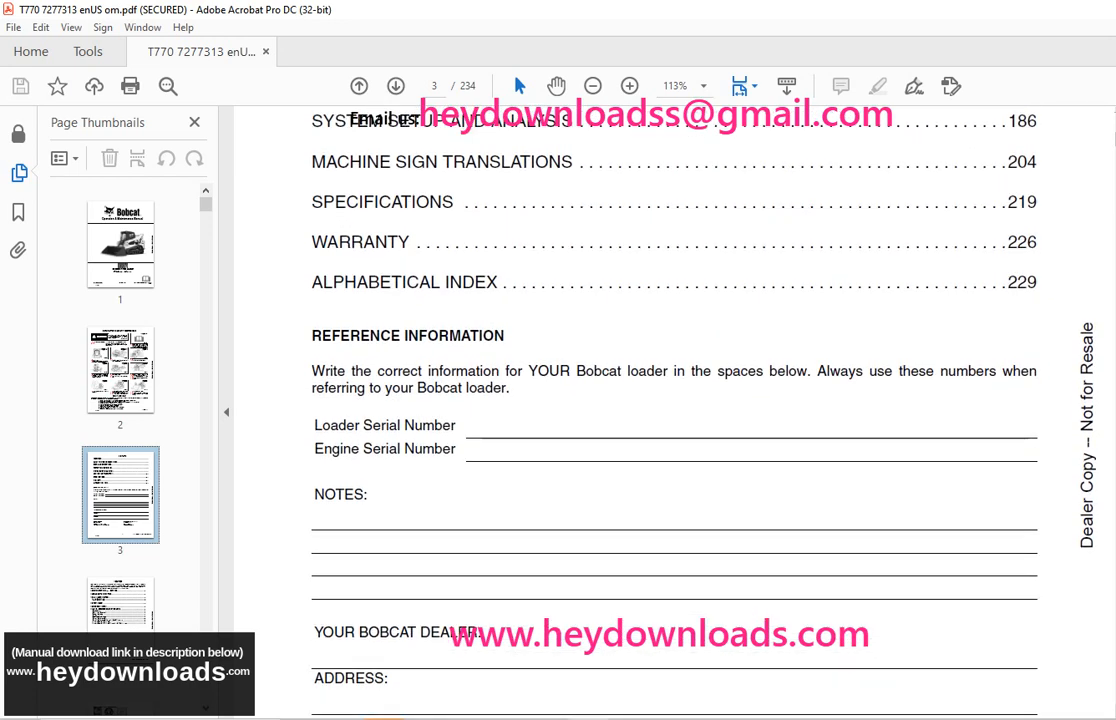
{"action": "scroll", "scroll_direction": "down", "scroll_amount": 3}
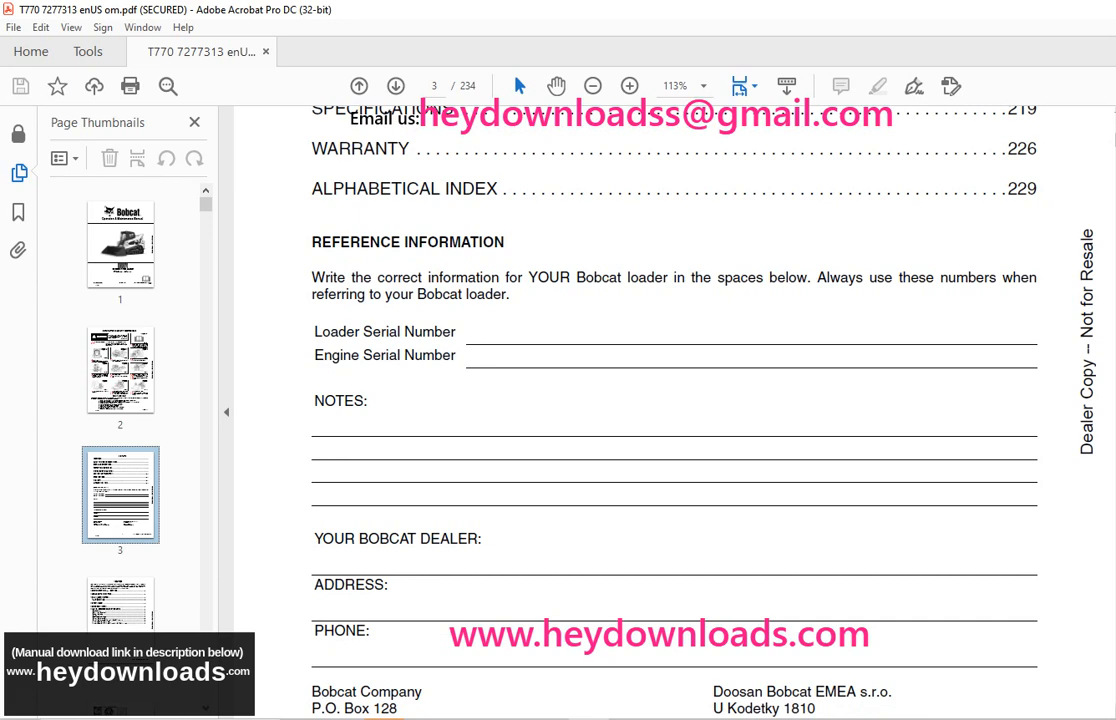
{"action": "scroll", "scroll_direction": "down", "scroll_amount": 3}
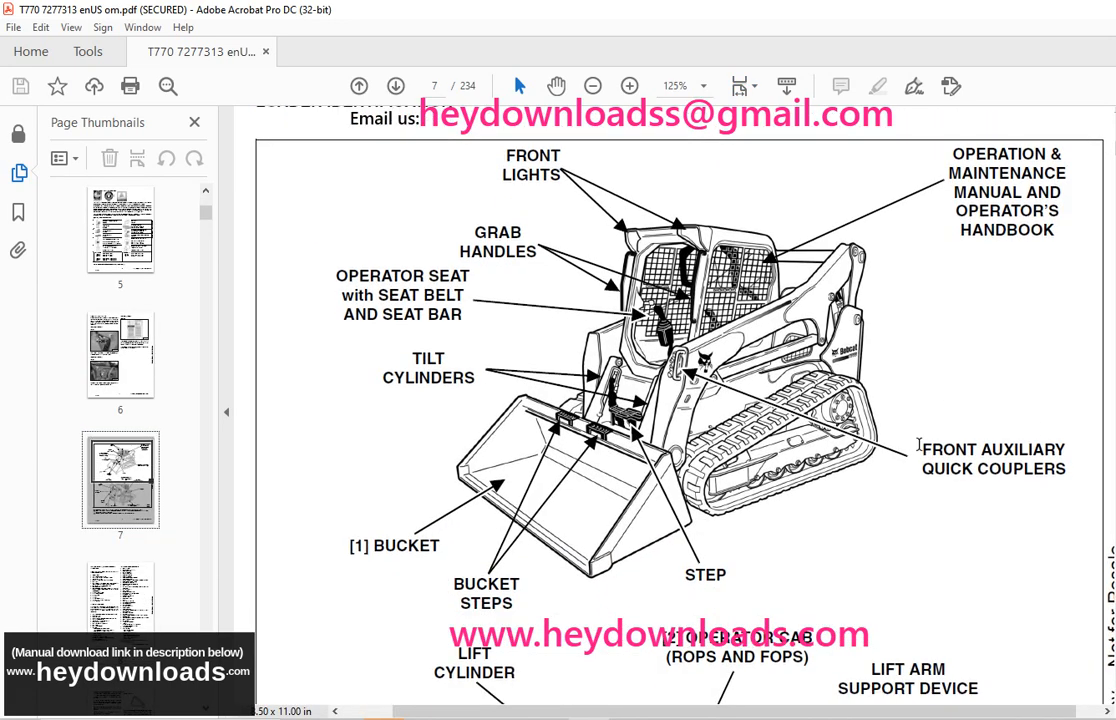
- Scroll through the machine decal illustrations on pages 7 and 19
{"action": "scroll", "scroll_direction": "up", "scroll_amount": 3}
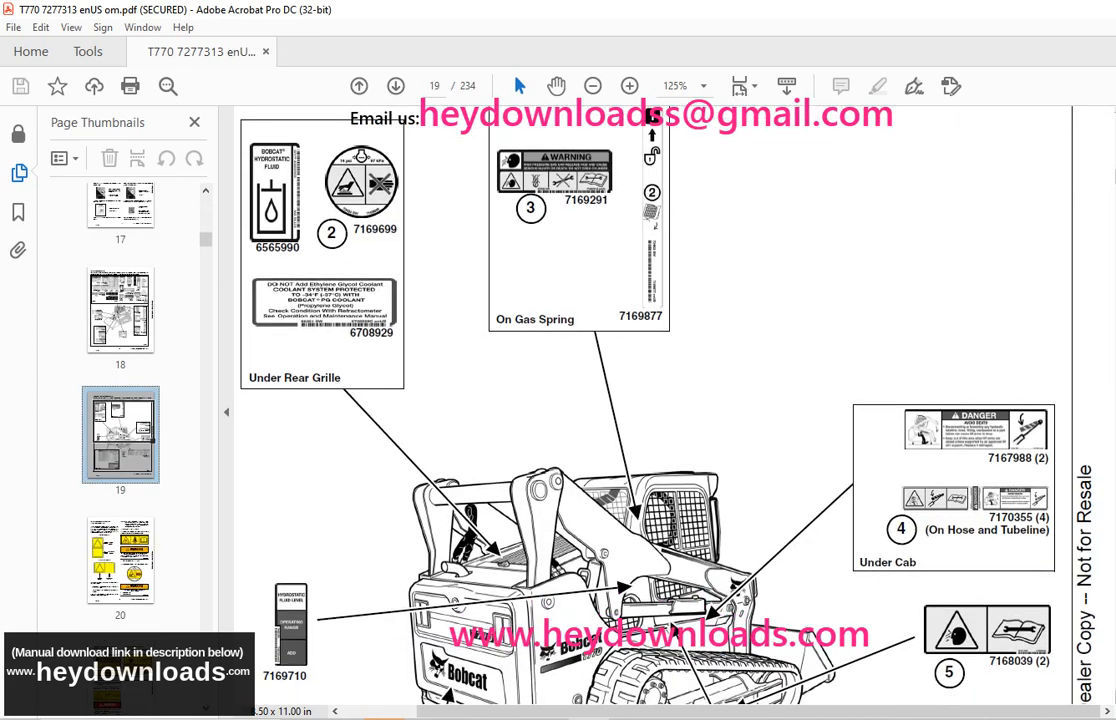
{"action": "scroll", "scroll_direction": "down", "scroll_amount": 3}
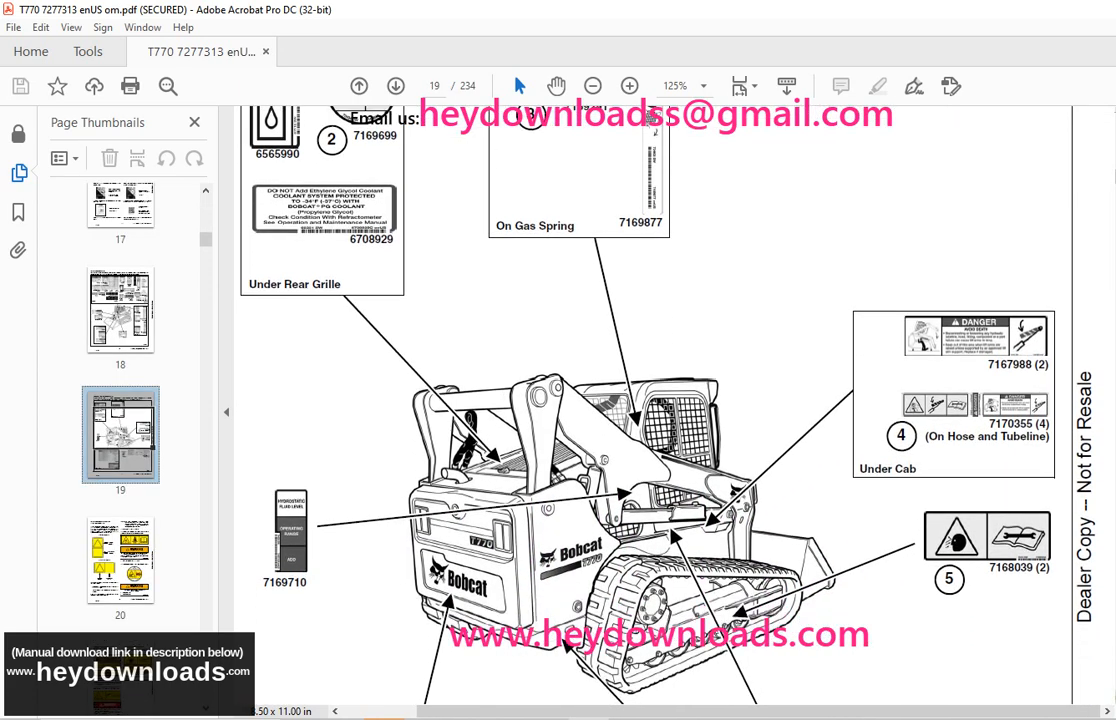
{"action": "scroll", "scroll_direction": "down", "scroll_amount": 3}
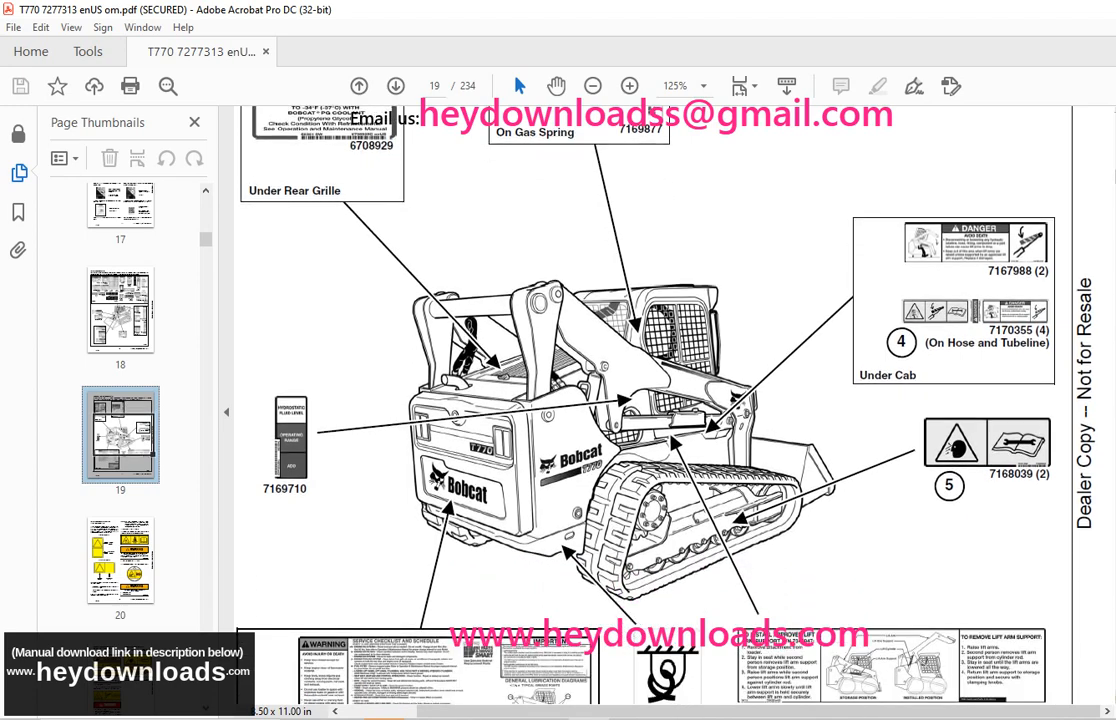
{"action": "scroll", "scroll_direction": "down", "scroll_amount": 3}
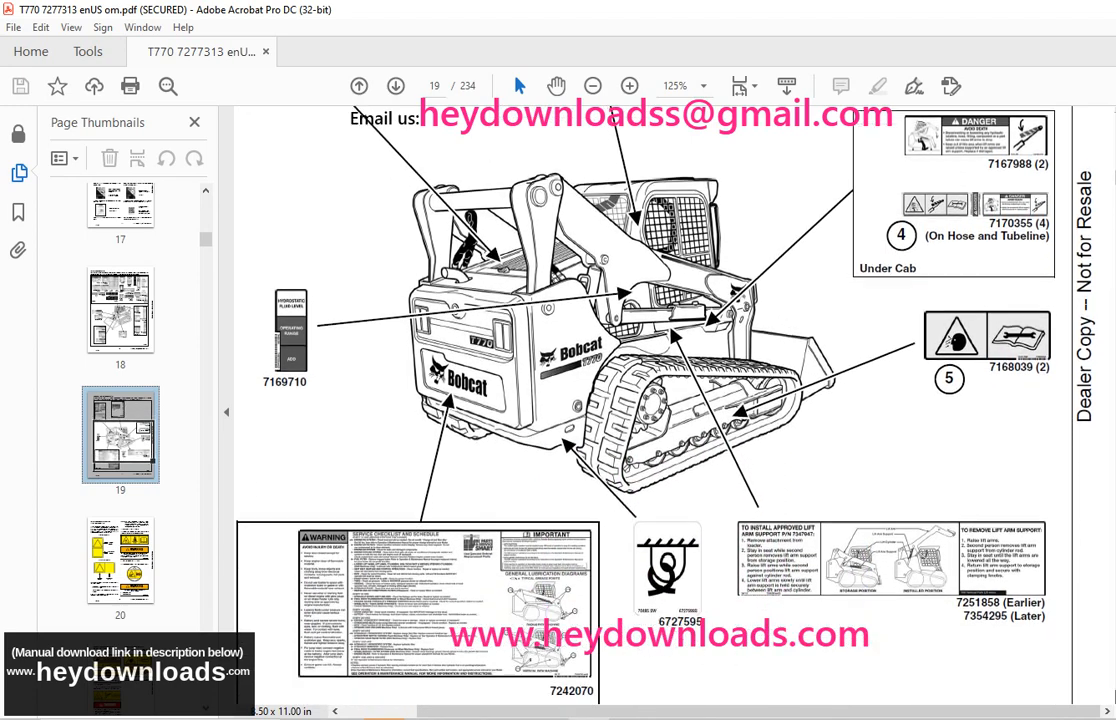
{"action": "scroll", "scroll_direction": "down", "scroll_amount": 3}
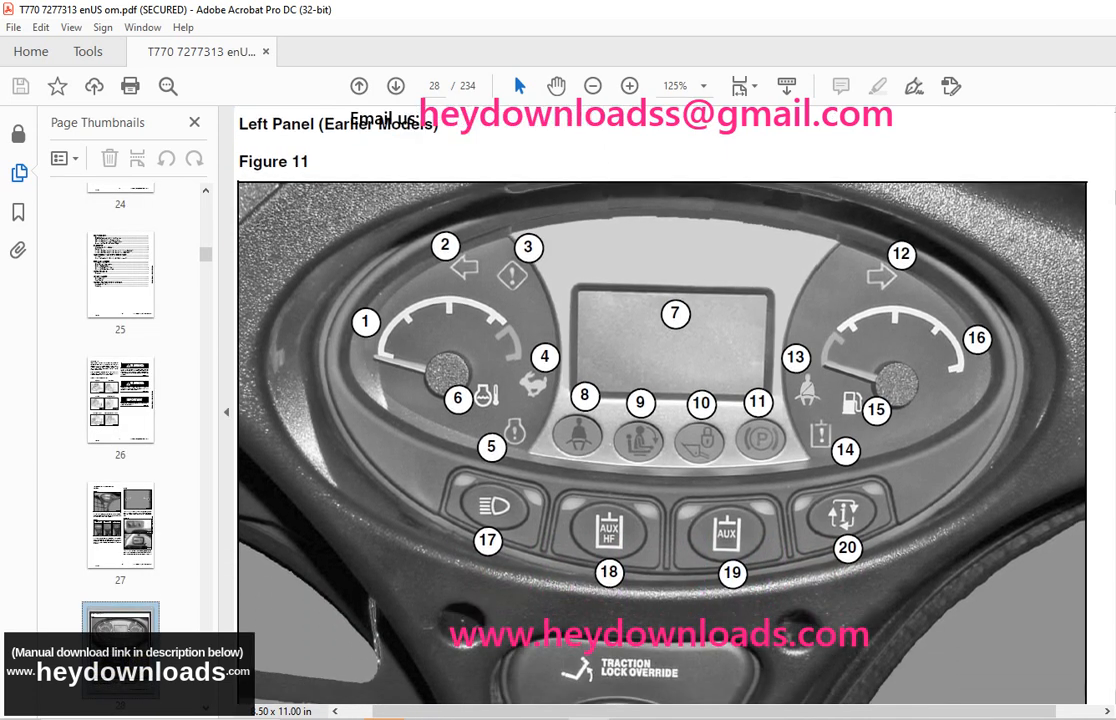
- Continue scrolling past page 28 to the later-models left instrument panel figure on page 30
{"action": "scroll", "scroll_direction": "down", "scroll_amount": 3}
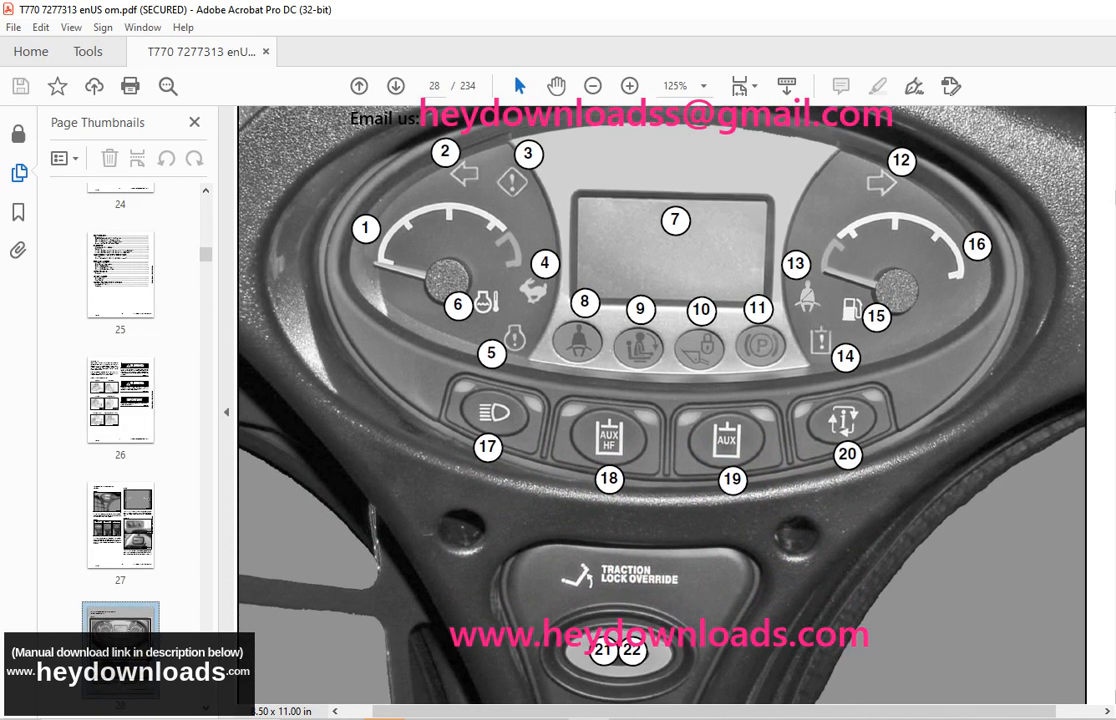
{"action": "scroll", "scroll_direction": "down", "scroll_amount": 3}
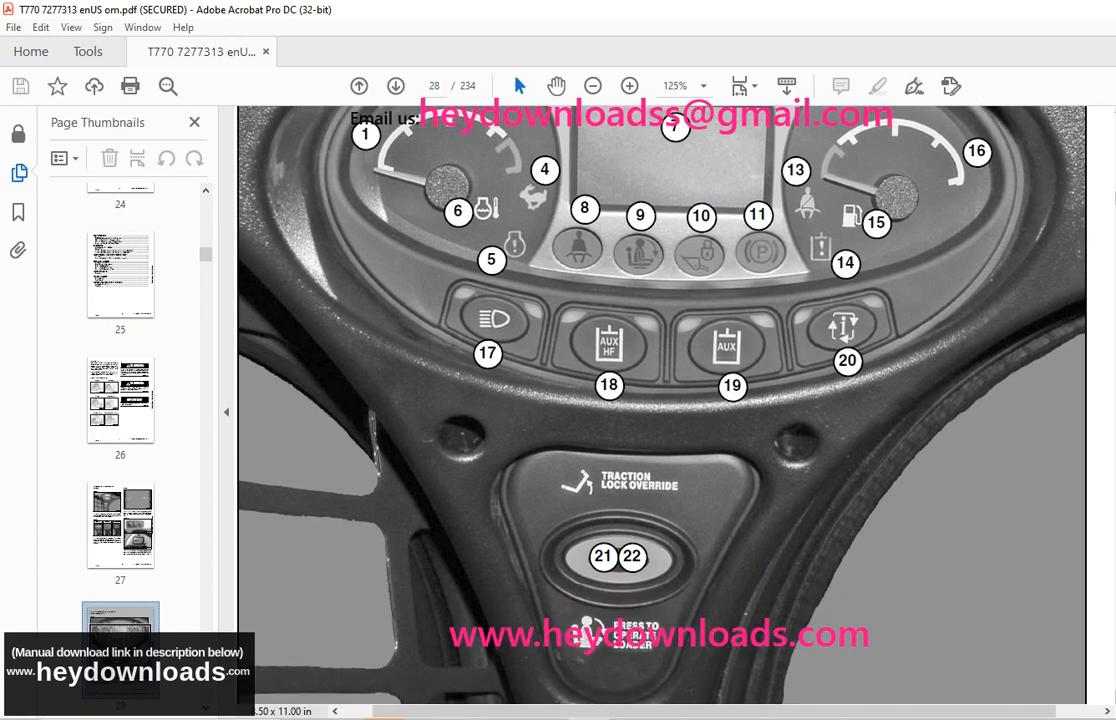
{"action": "scroll", "scroll_direction": "down", "scroll_amount": 3}
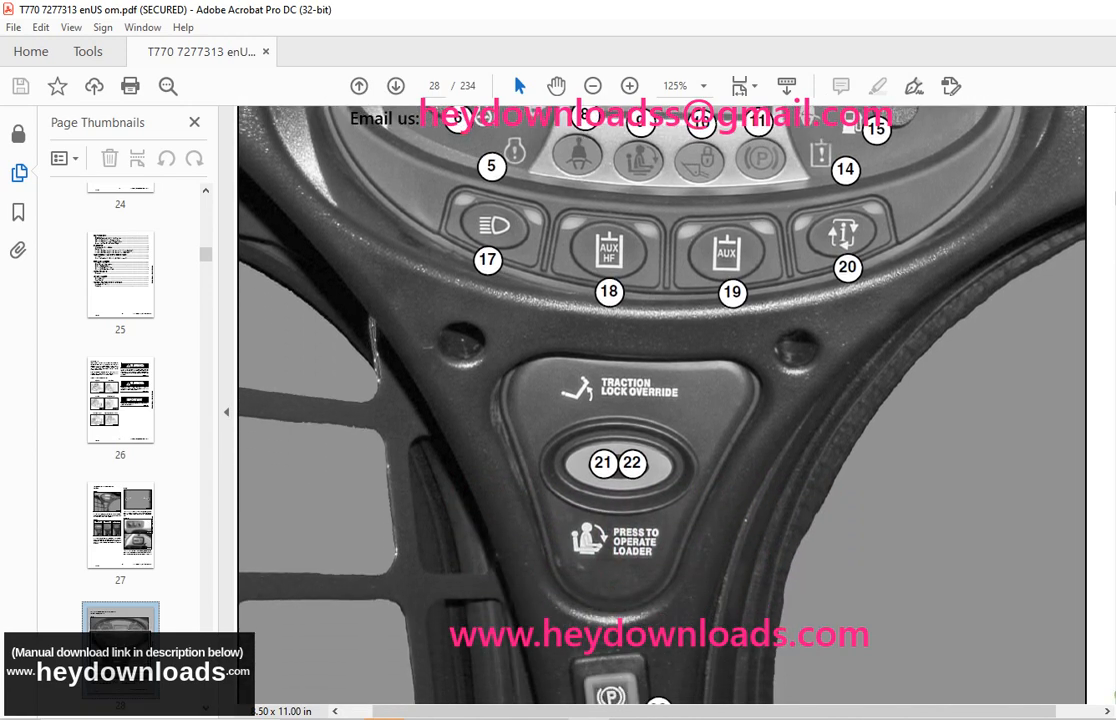
{"action": "scroll", "scroll_direction": "down", "scroll_amount": 3}
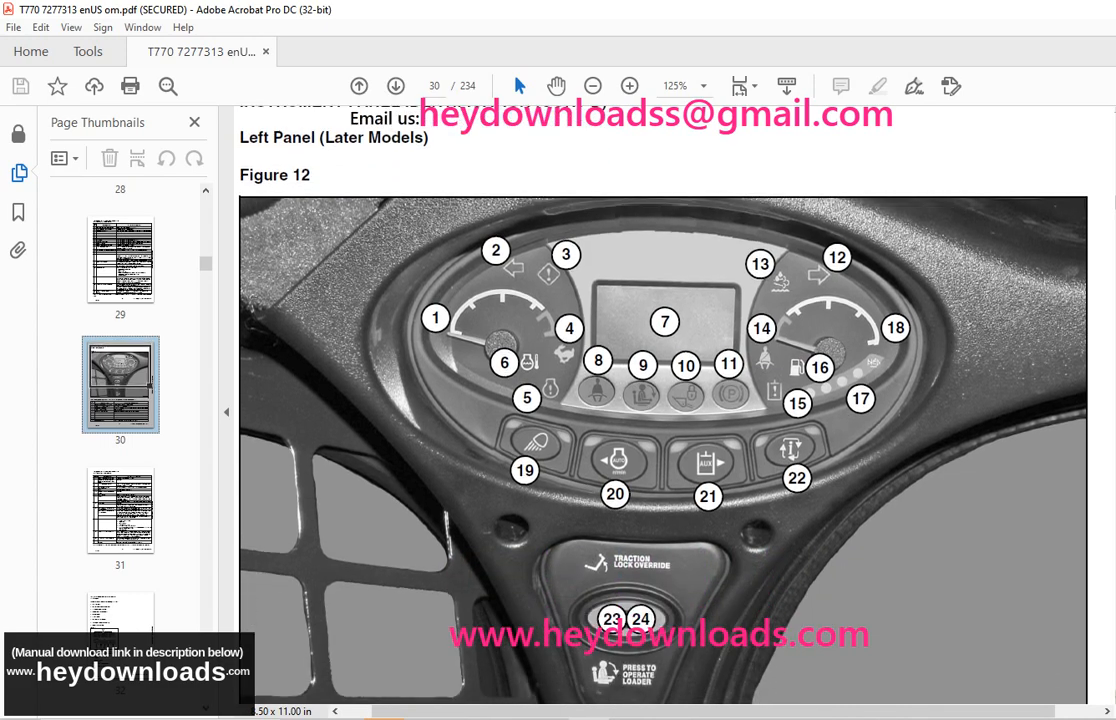
{"action": "scroll", "scroll_direction": "down", "scroll_amount": 3}
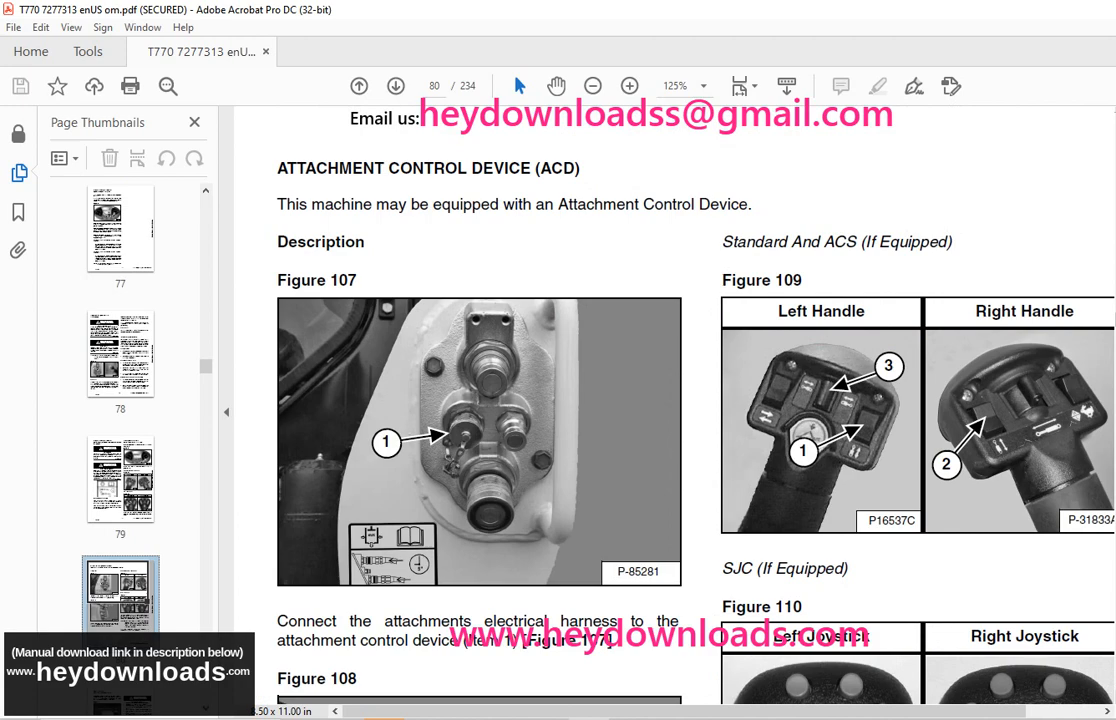
- Scroll past the attachment control pages to the lubrication locations figures on page 182
{"action": "scroll", "scroll_direction": "down", "scroll_amount": 3}
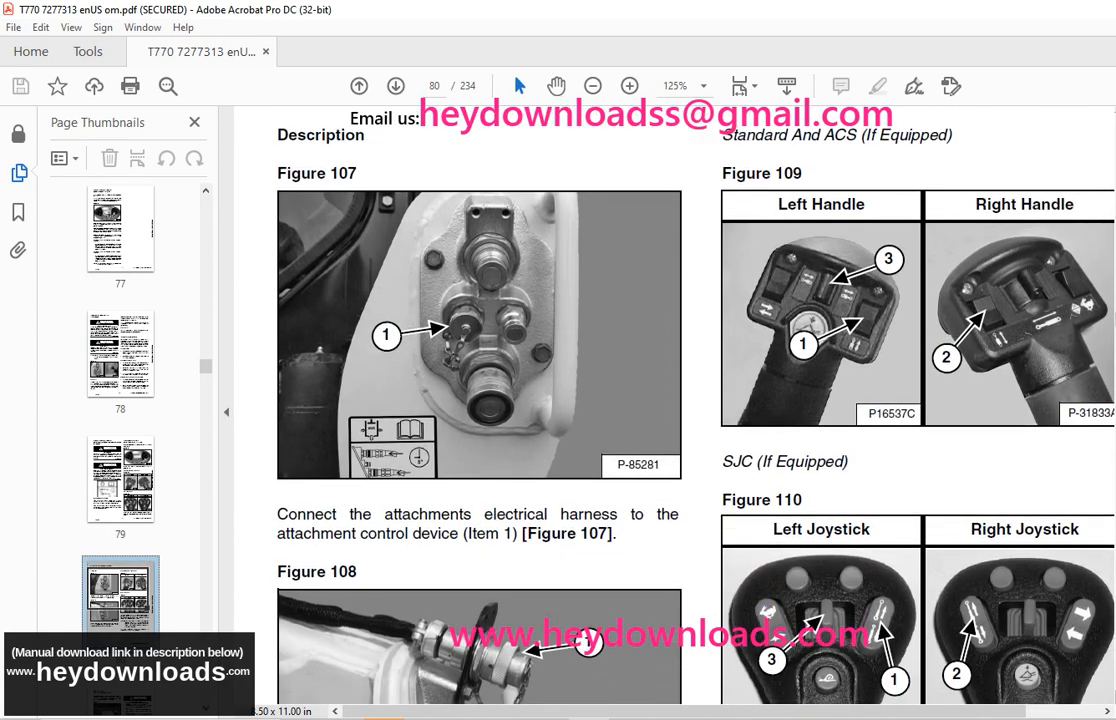
{"action": "scroll", "scroll_direction": "down", "scroll_amount": 3}
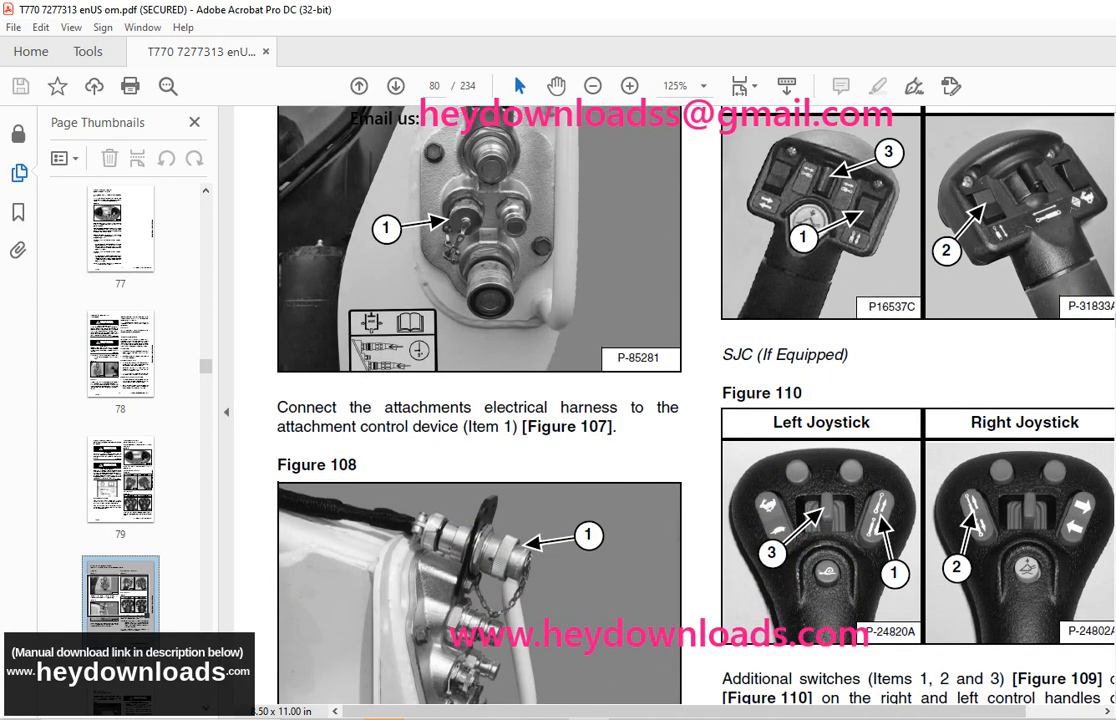
{"action": "scroll", "scroll_direction": "down", "scroll_amount": 3}
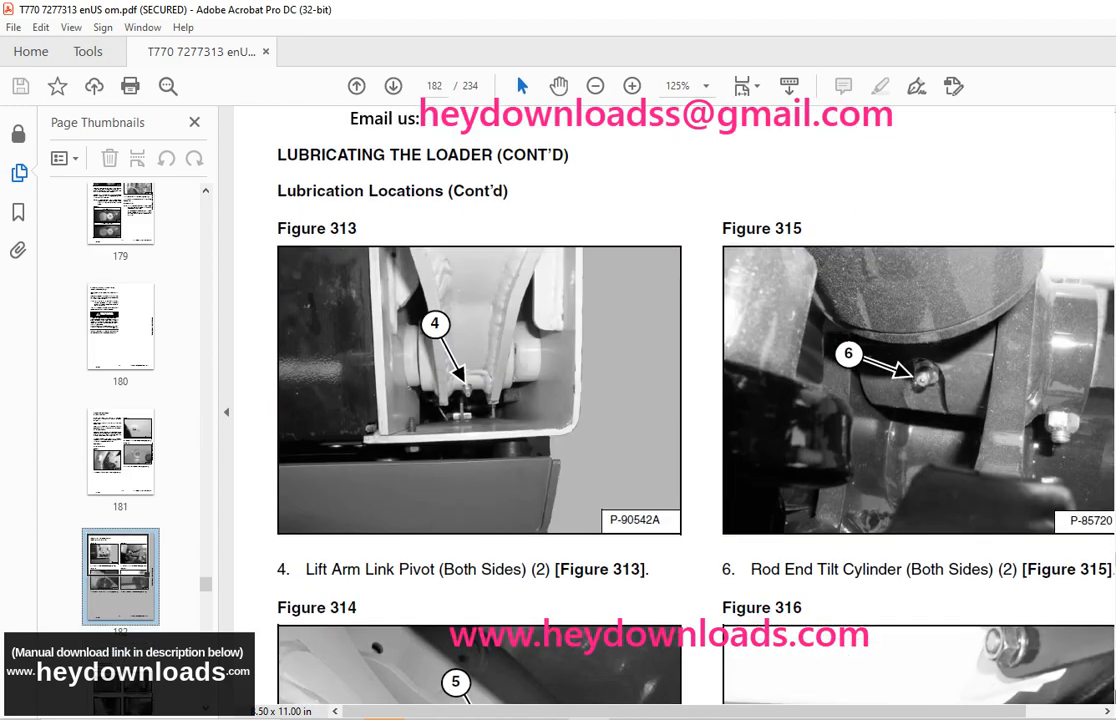
{"action": "scroll", "scroll_direction": "down", "scroll_amount": 3}
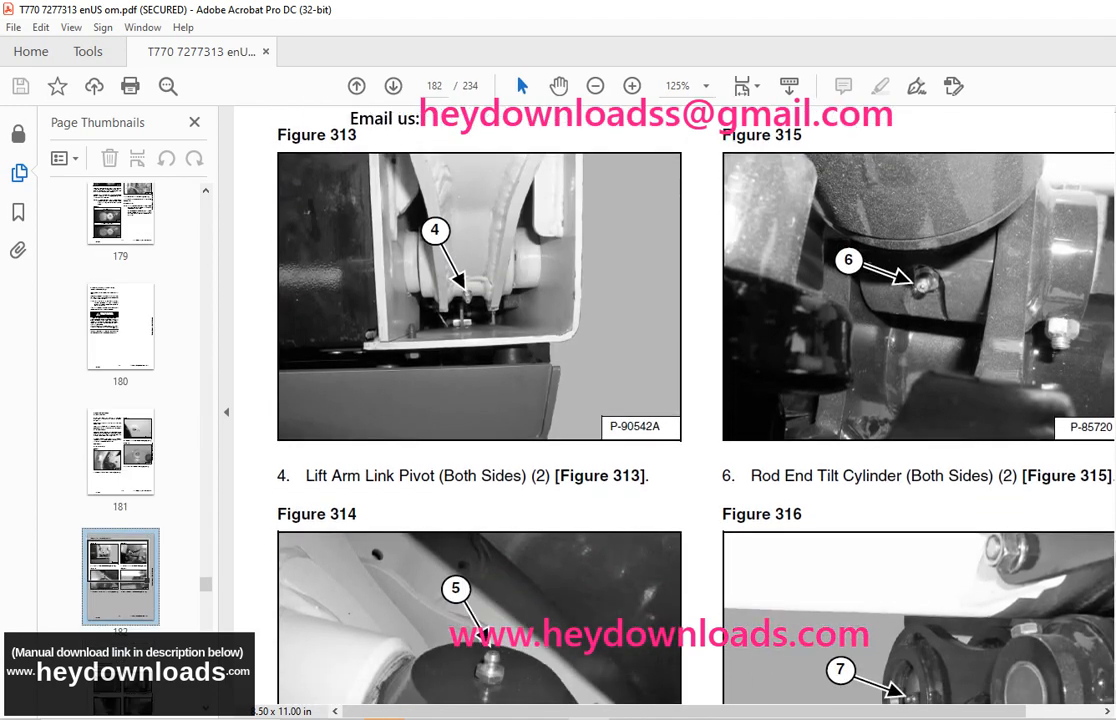
{"action": "scroll", "scroll_direction": "down", "scroll_amount": 3}
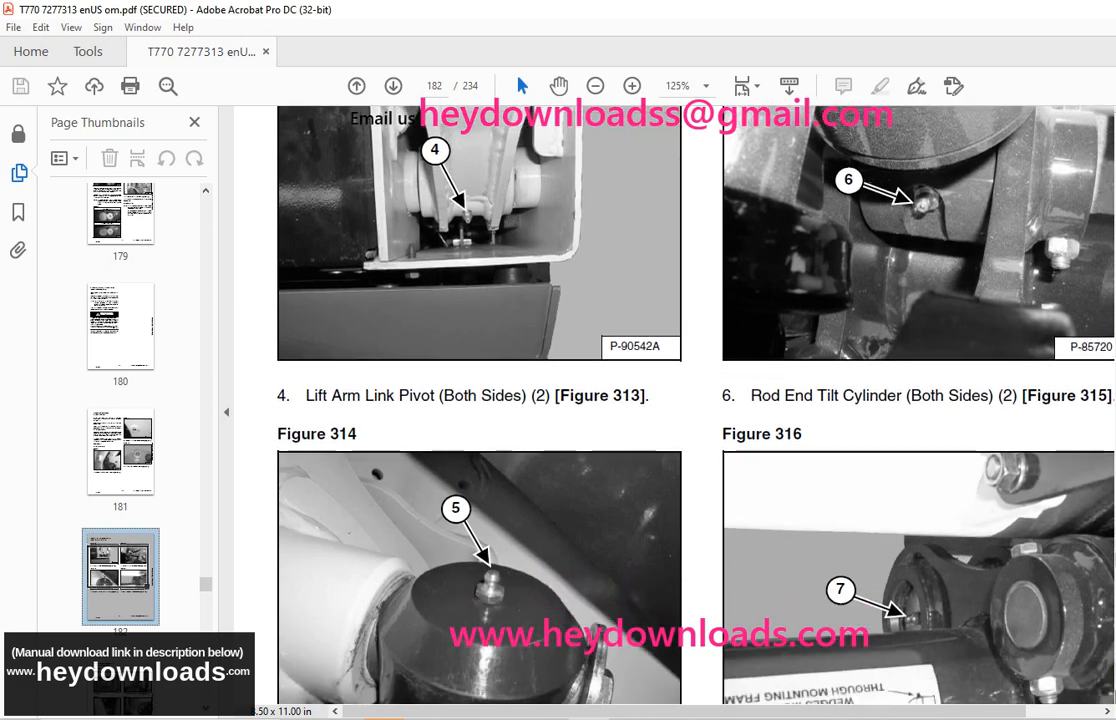
{"action": "scroll", "scroll_direction": "down", "scroll_amount": 3}
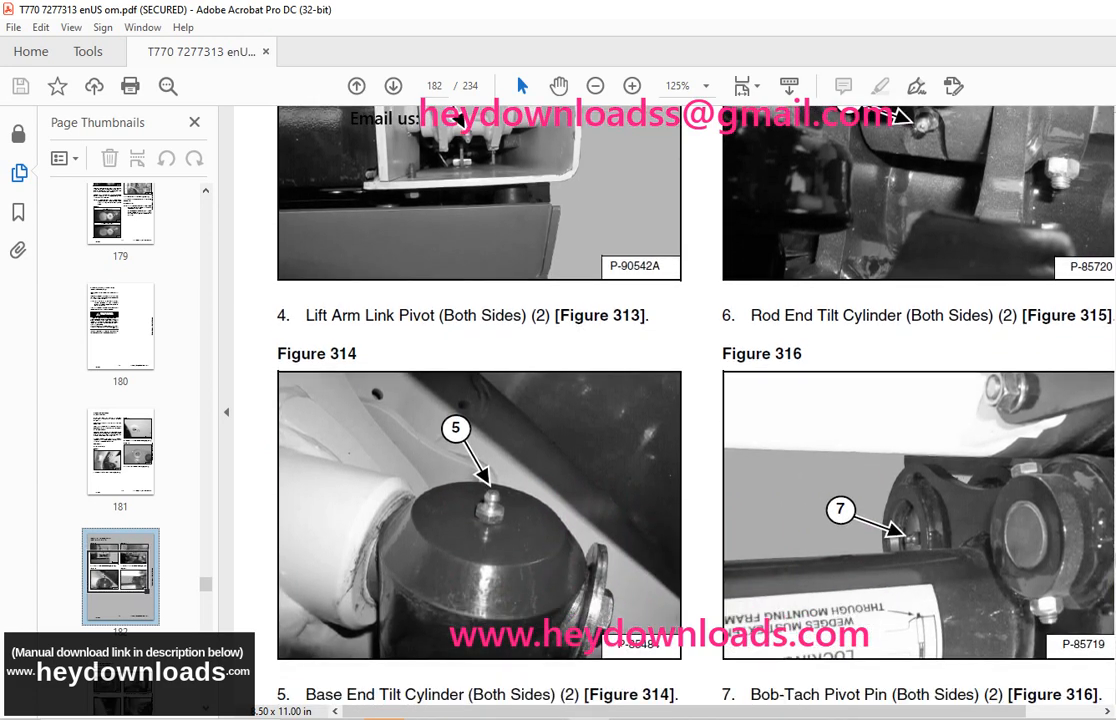
- Move to page 183's lubrication locations and scroll on to the page 222 dimension drawings
{"action": "left_click", "coordinate": [392, 86]}
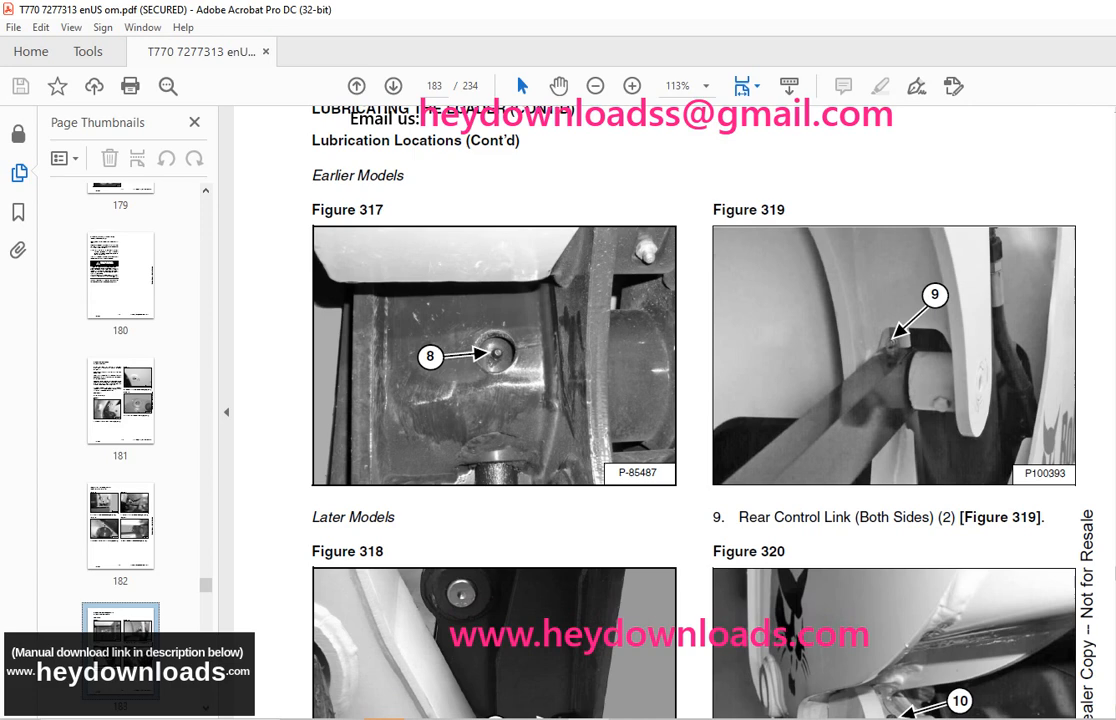
{"action": "scroll", "scroll_direction": "down", "scroll_amount": 3}
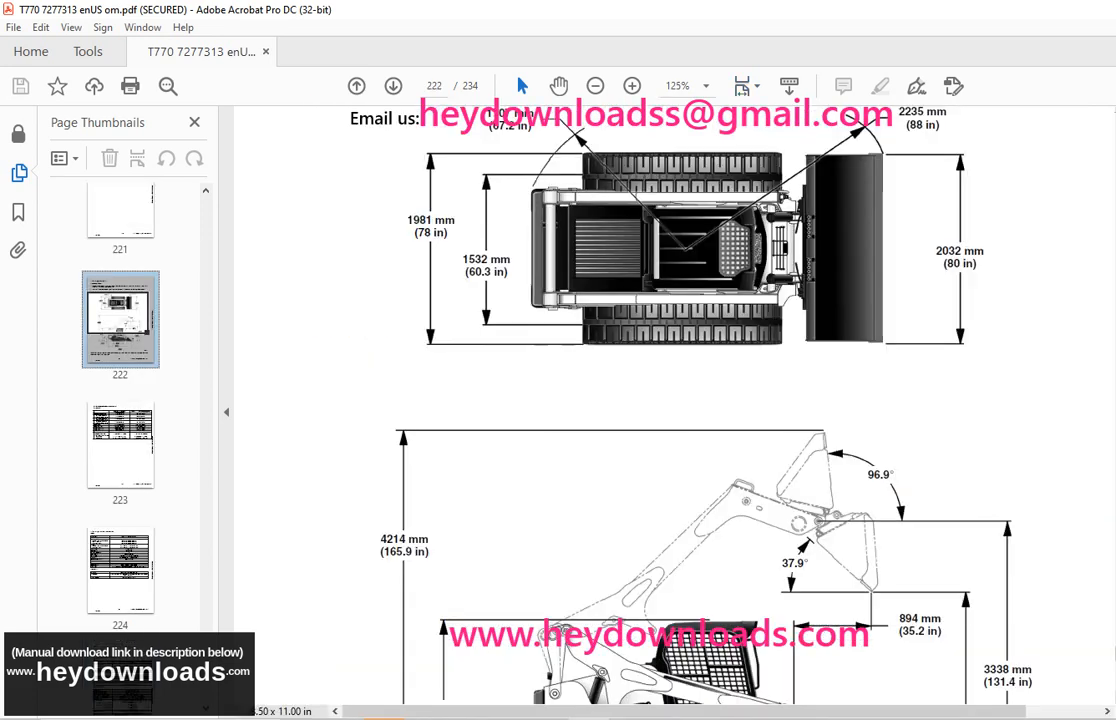
{"action": "scroll", "scroll_direction": "down", "scroll_amount": 3}
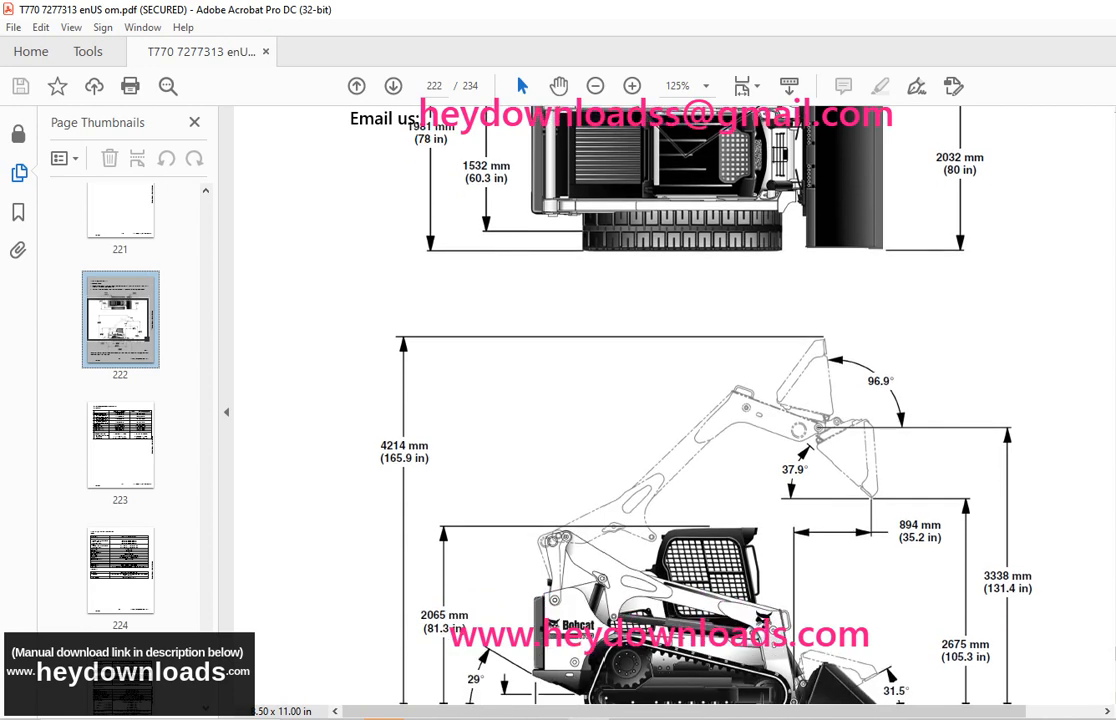
{"action": "scroll", "scroll_direction": "down", "scroll_amount": 3}
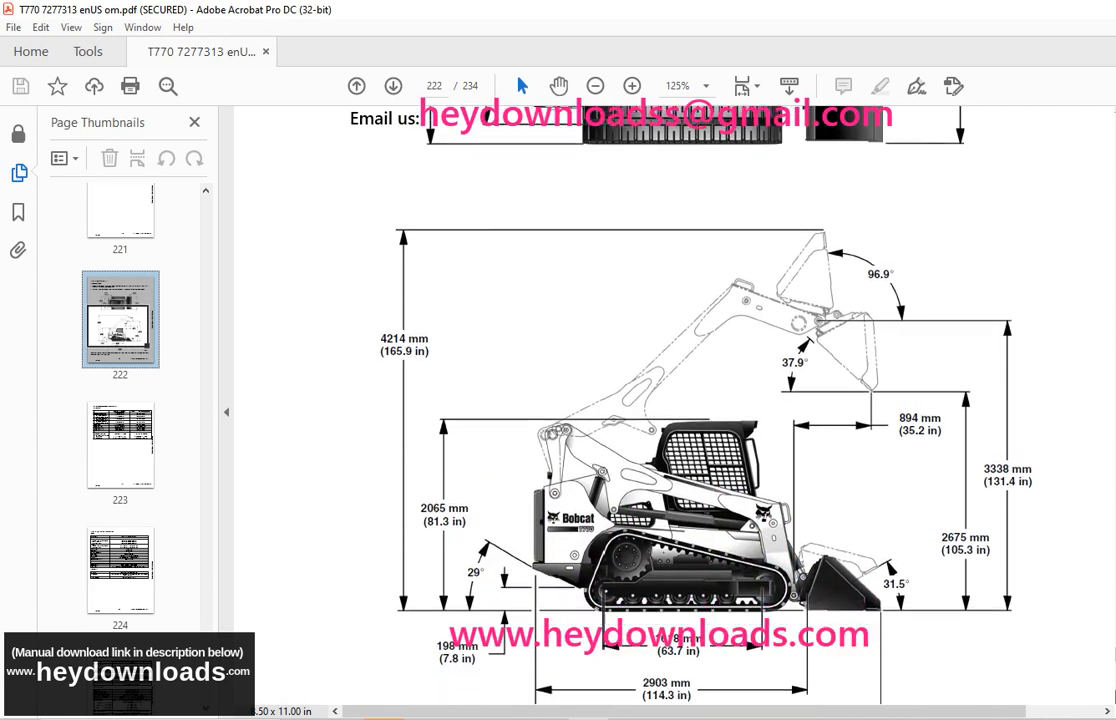